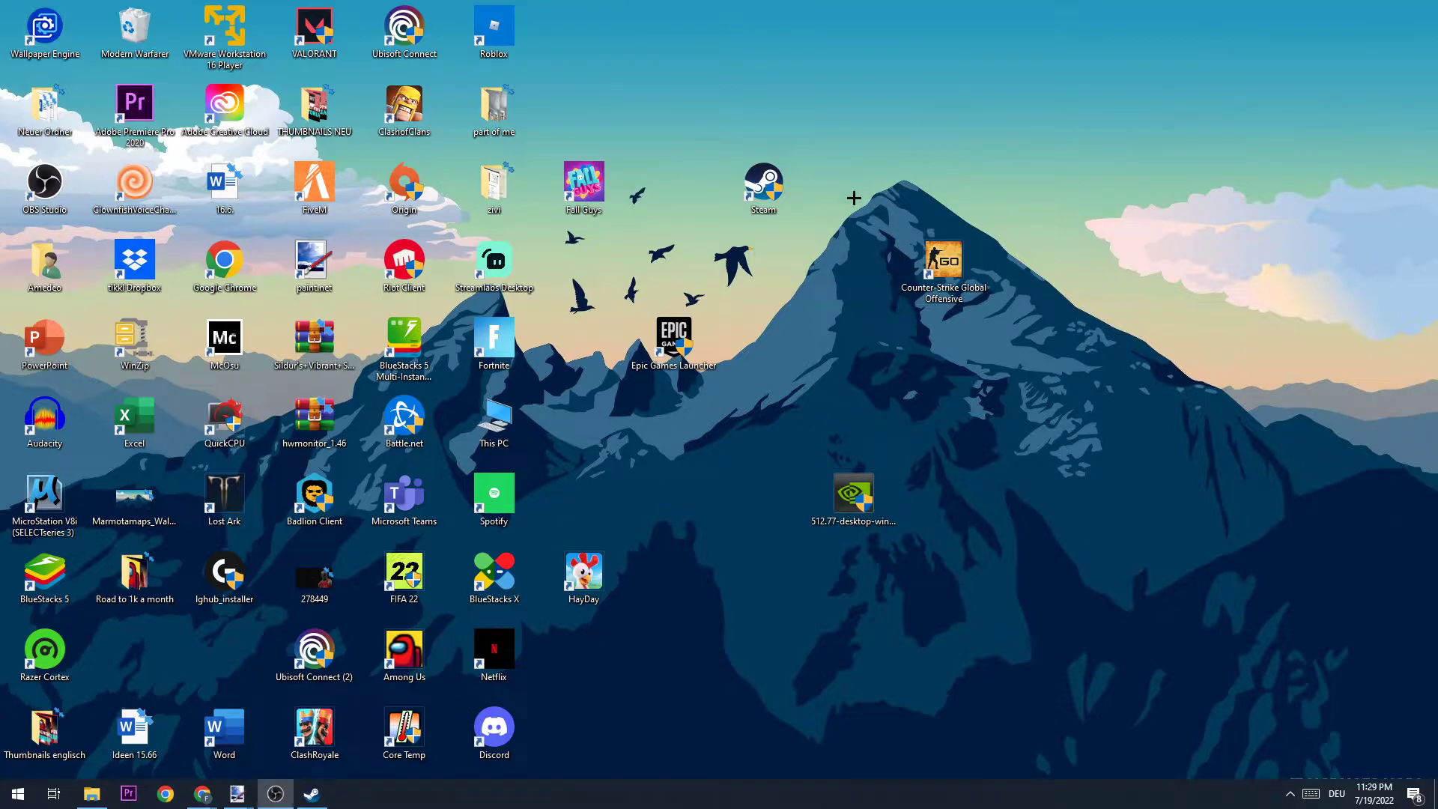
{"action": "mouse_move", "coordinate": [839, 349]}
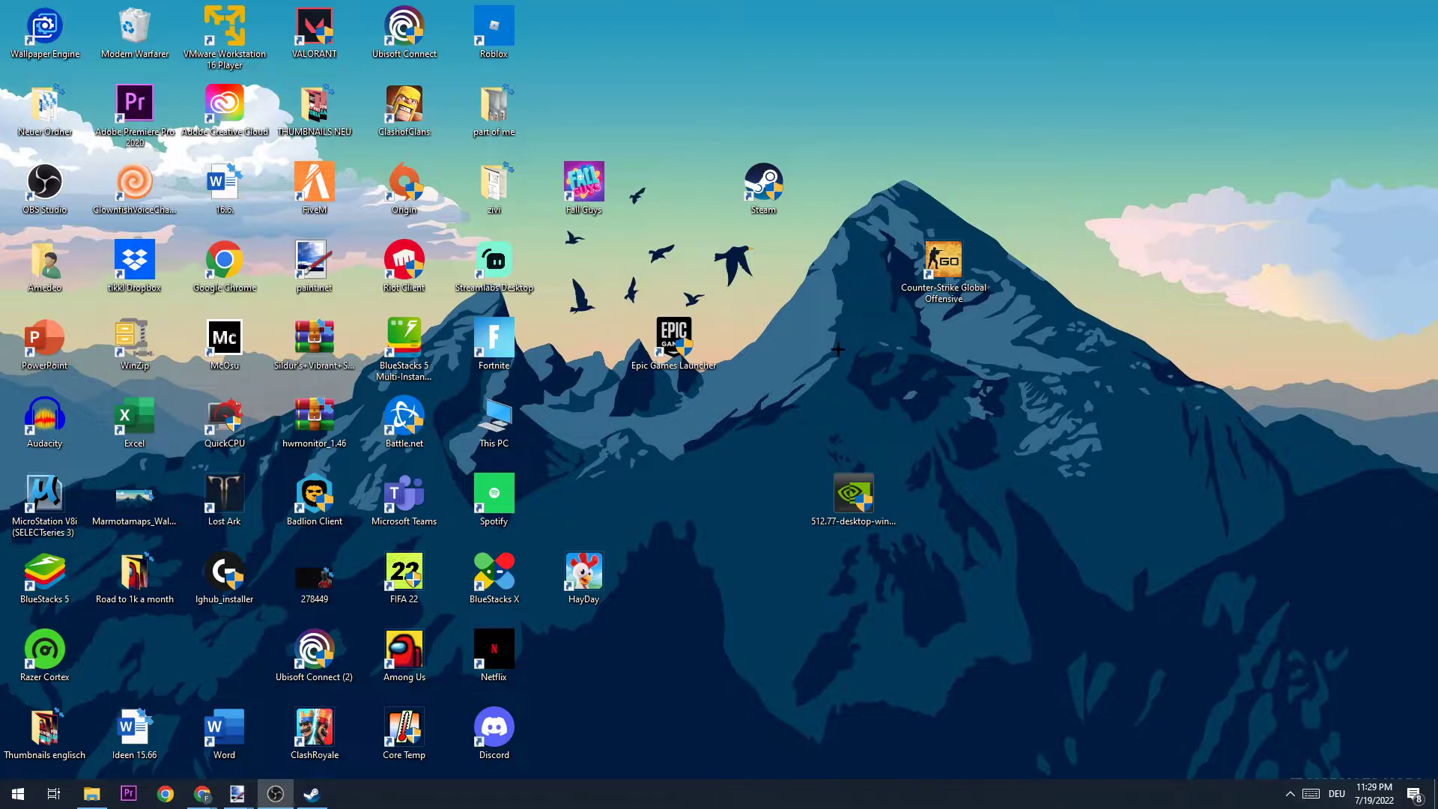
{"action": "mouse_move", "coordinate": [756, 458]}
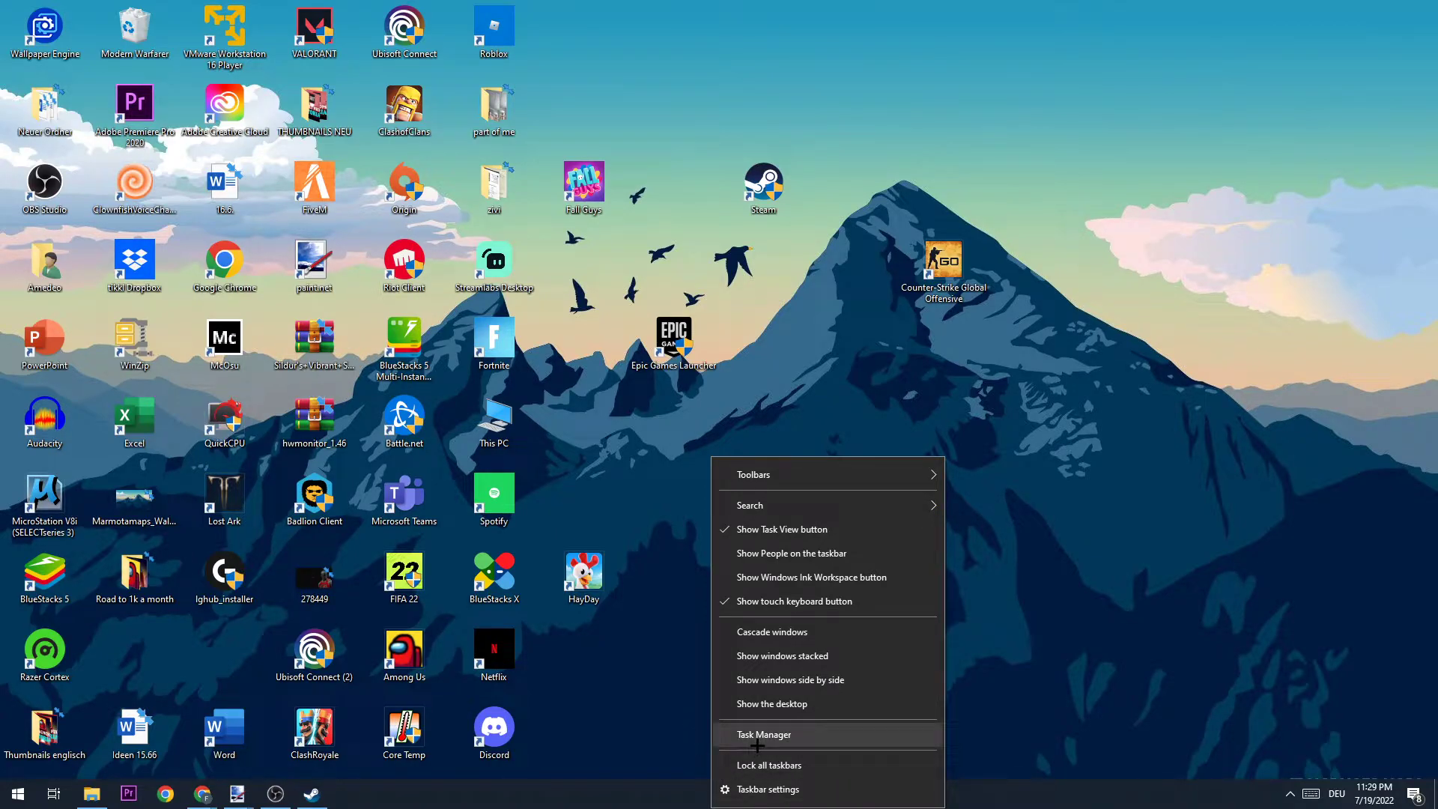
Step: Review running apps and background processes in a maximized Task Manager, then close it
{"action": "left_click", "coordinate": [762, 734]}
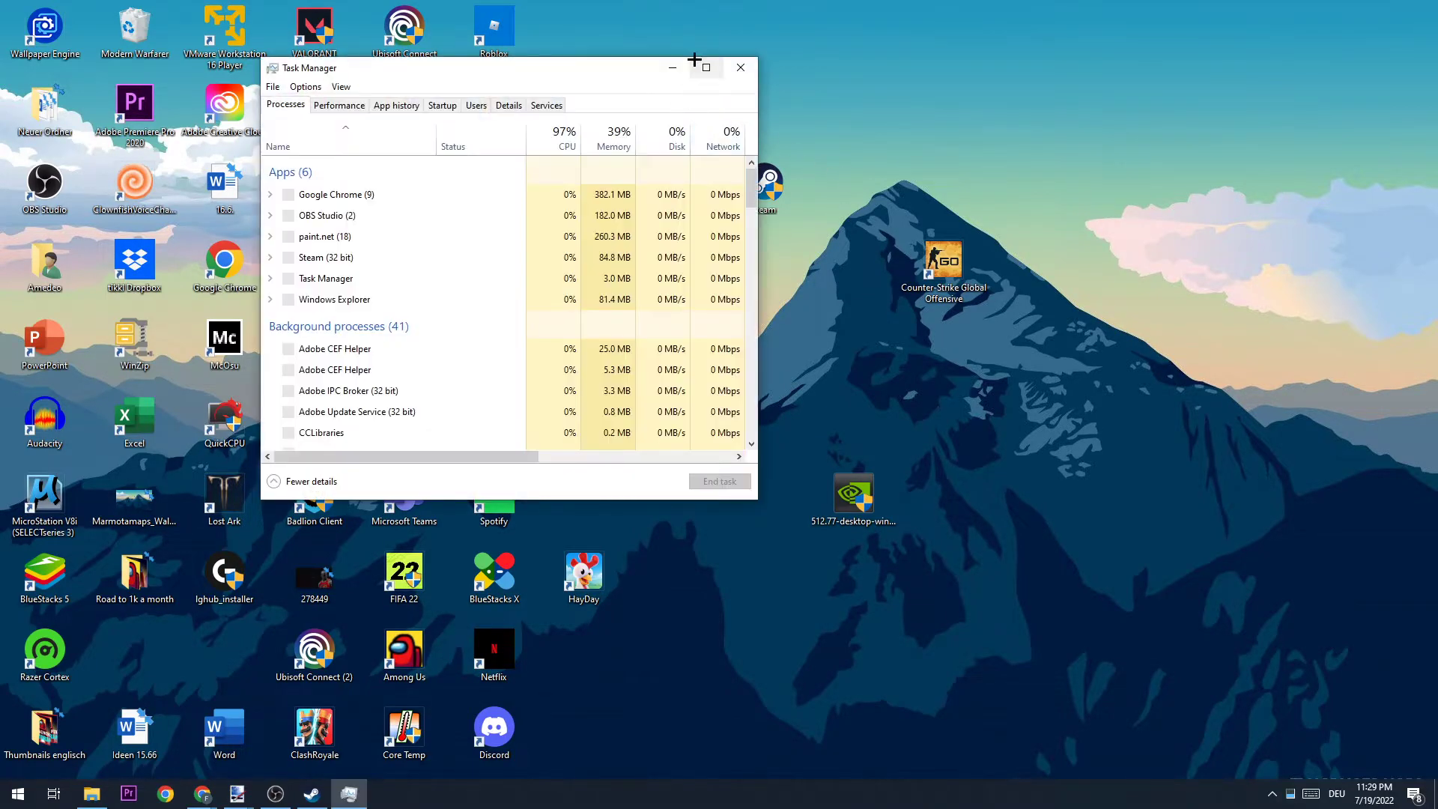
{"action": "left_click", "coordinate": [707, 68]}
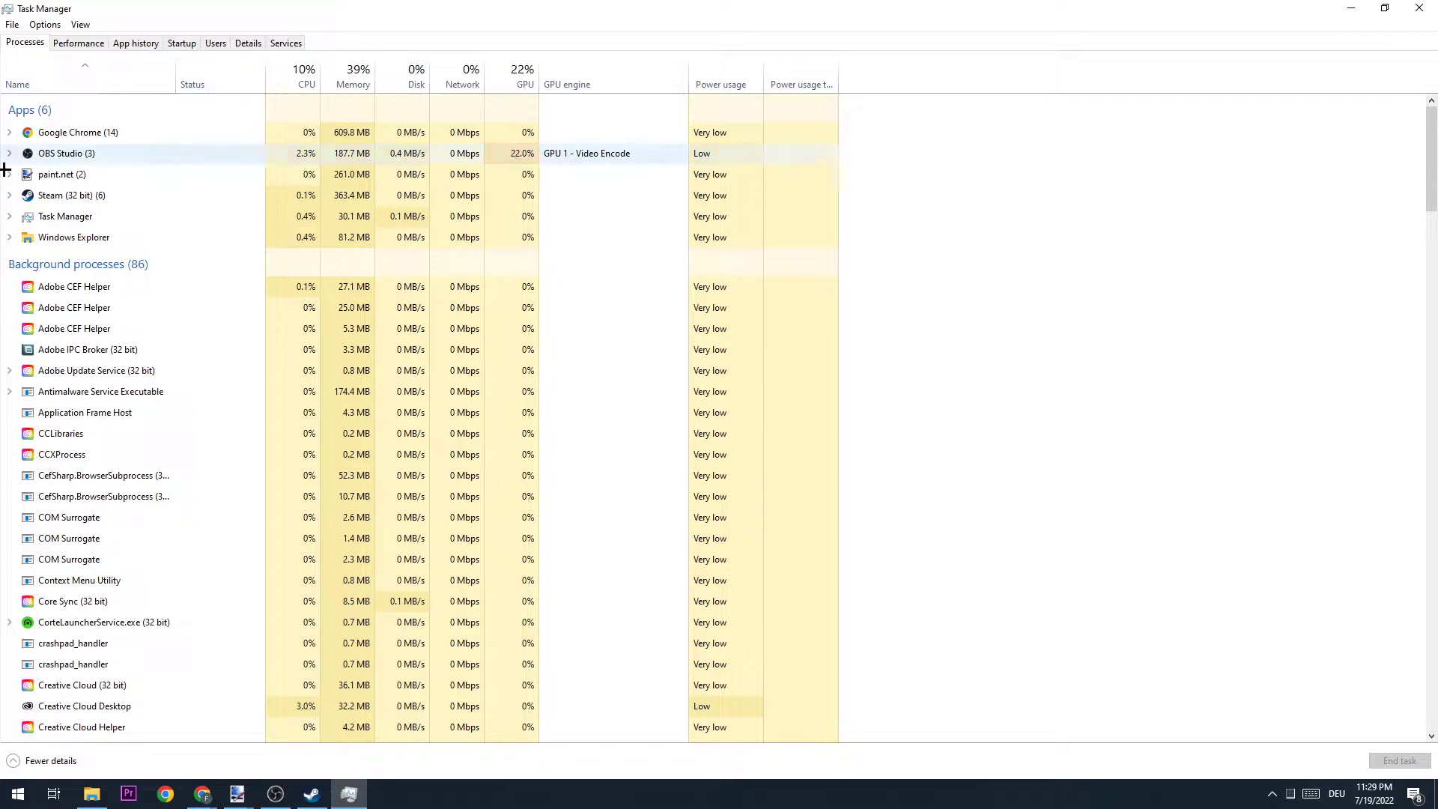
{"action": "mouse_move", "coordinate": [180, 317]}
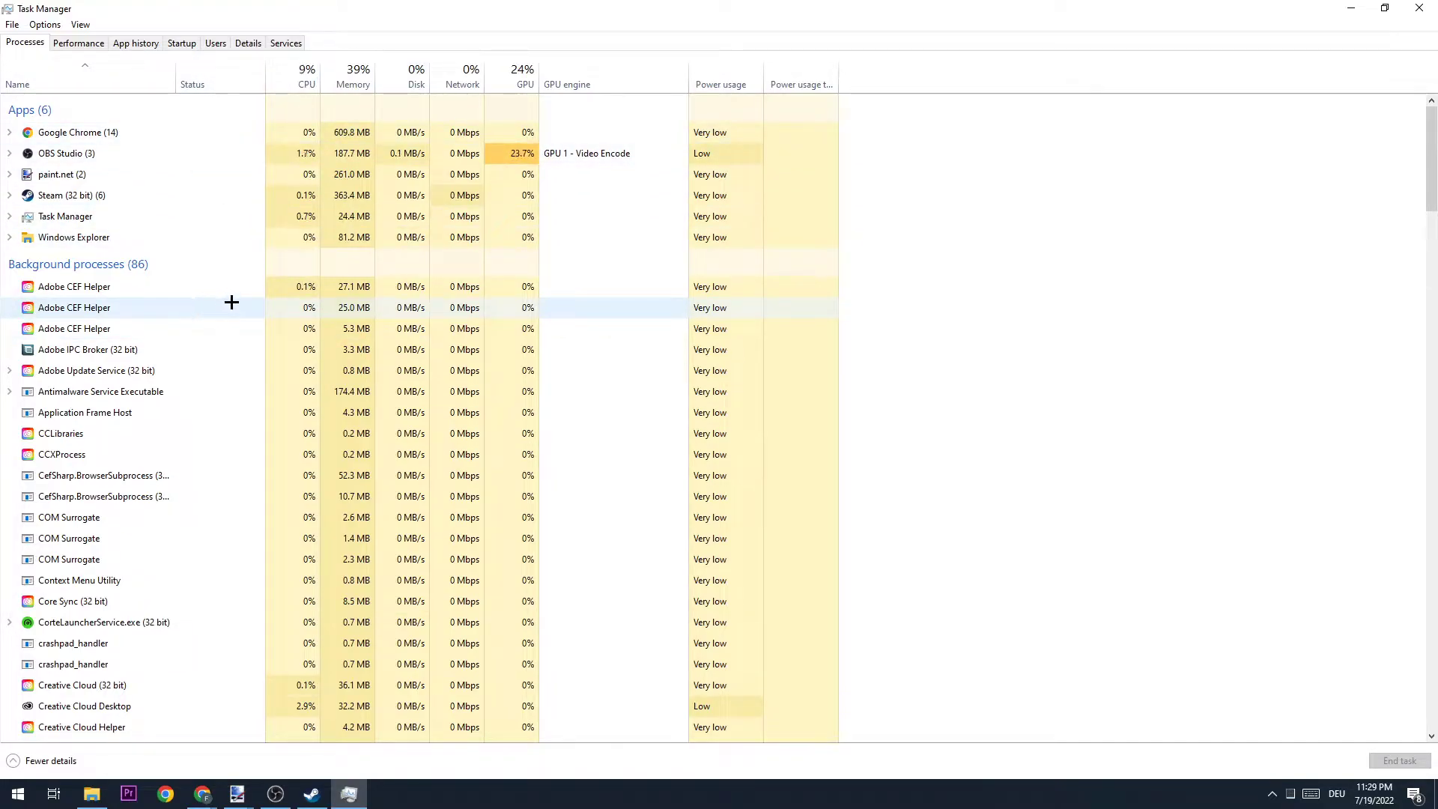
{"action": "mouse_move", "coordinate": [219, 312]}
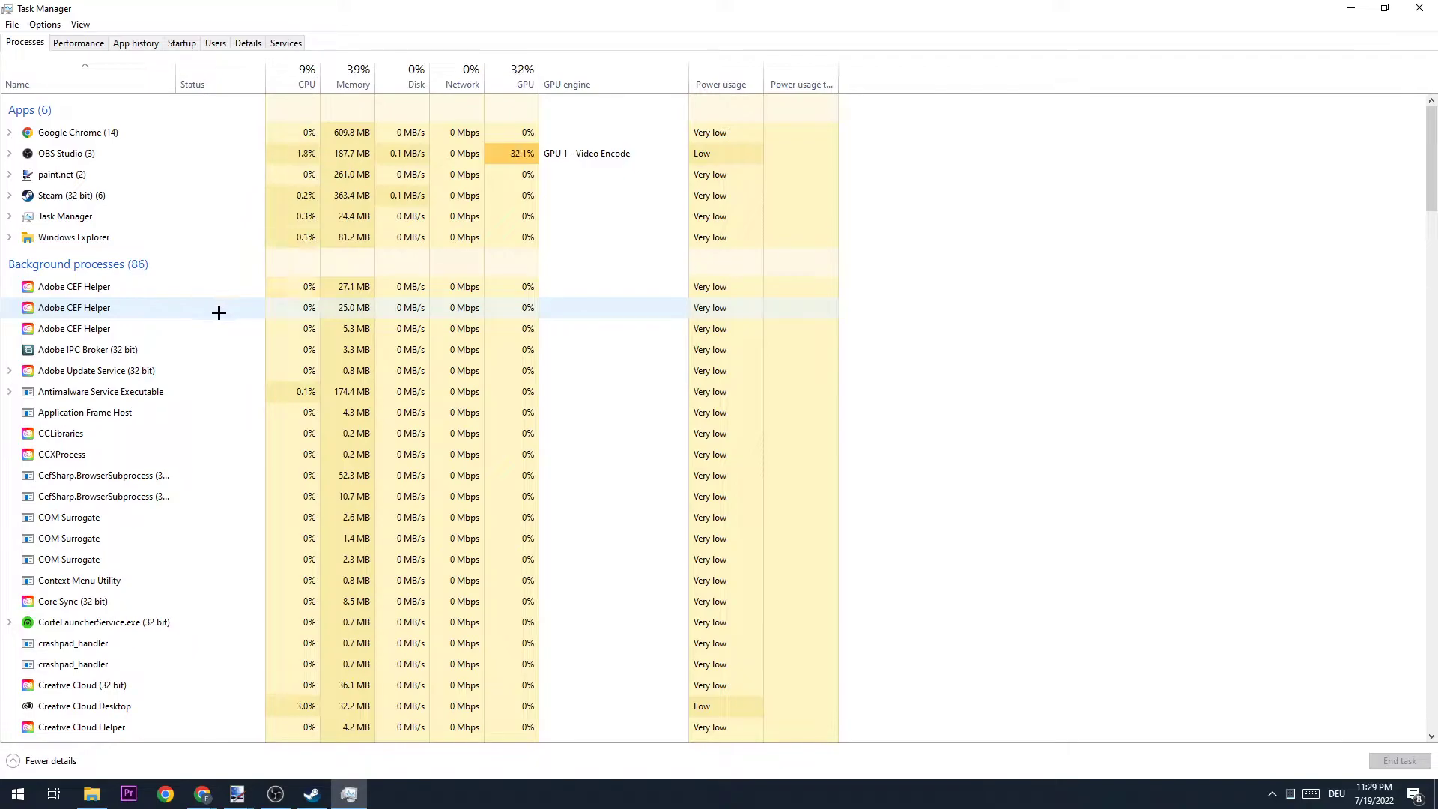
{"action": "mouse_move", "coordinate": [239, 319]}
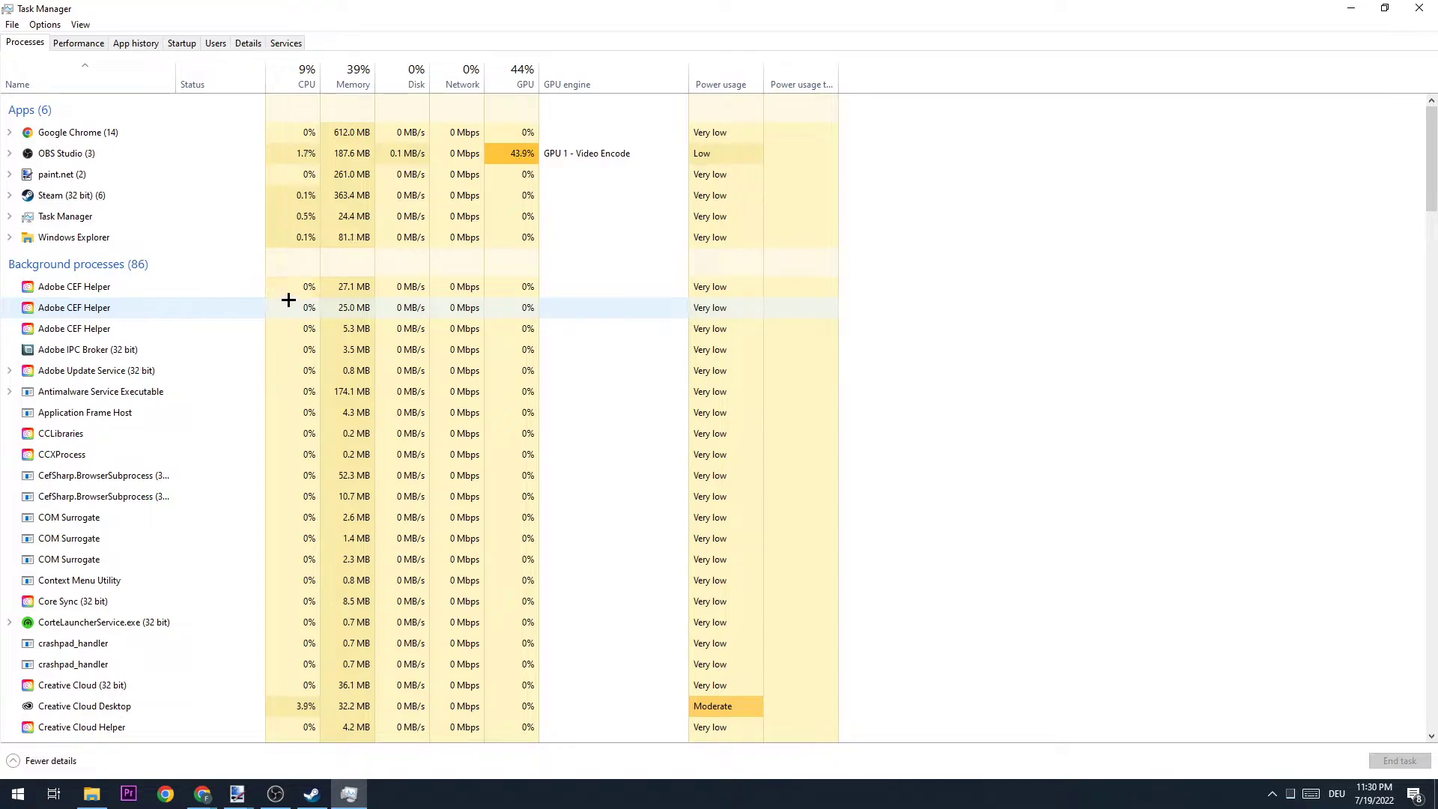
{"action": "left_click", "coordinate": [181, 42]}
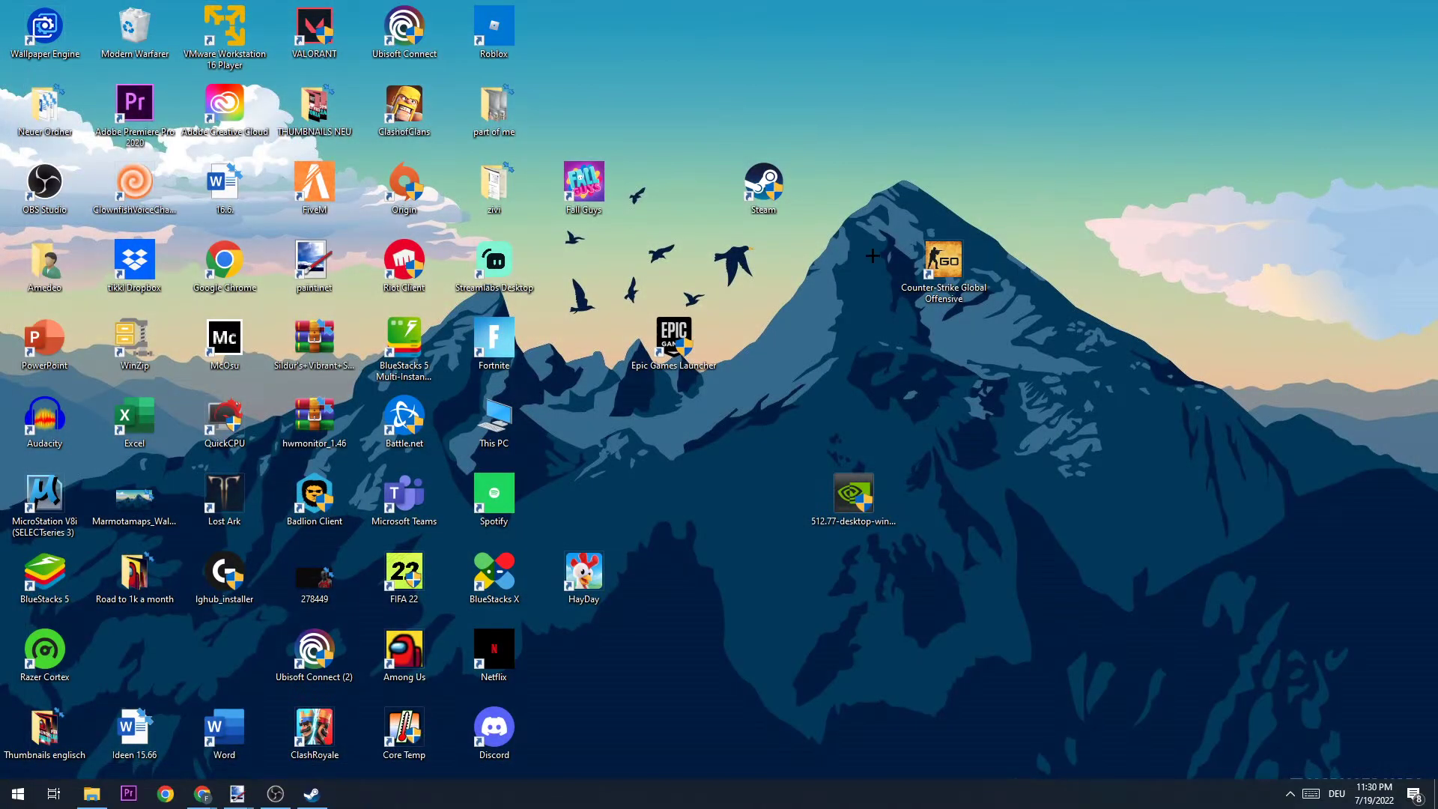
{"action": "mouse_move", "coordinate": [450, 180]}
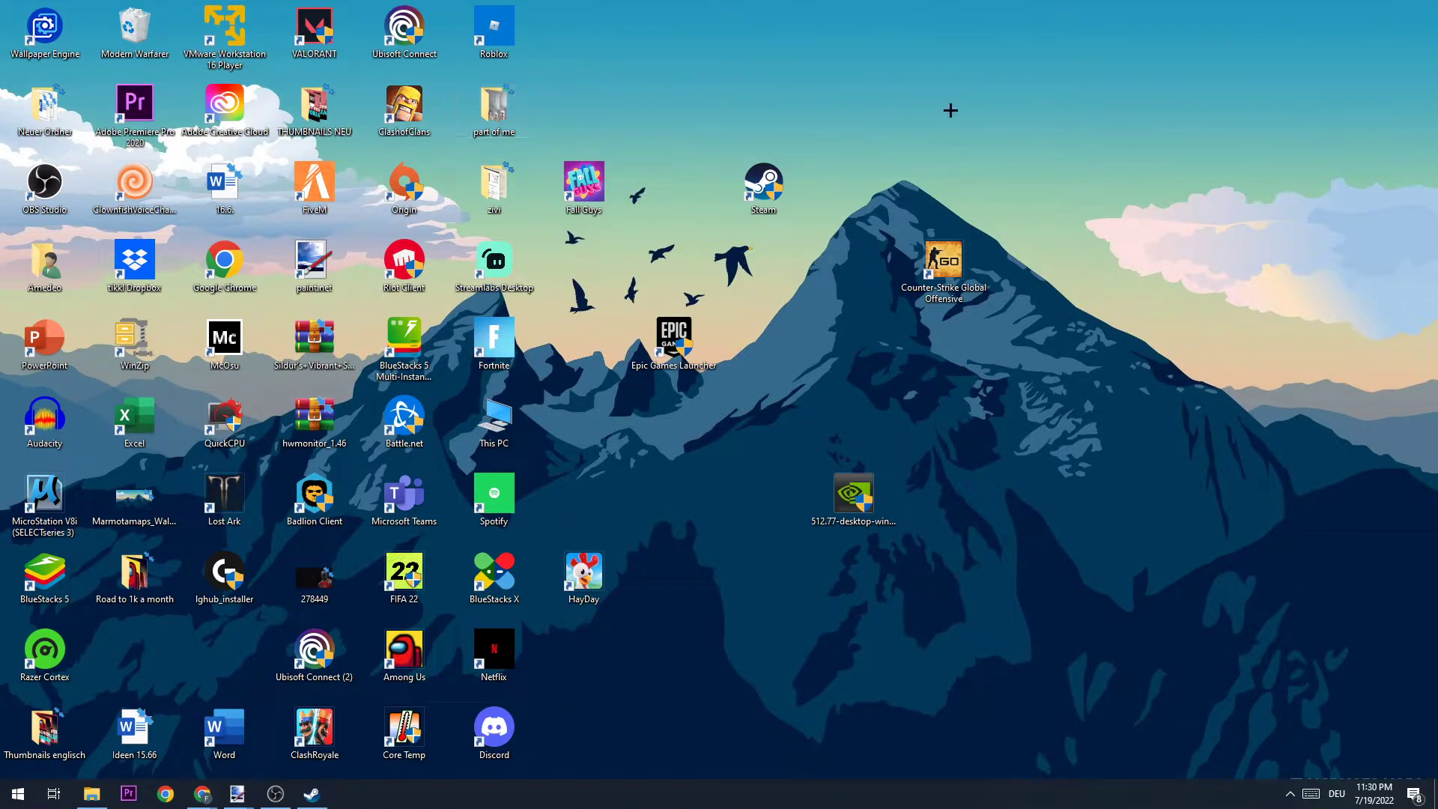
Step: Bring up the desktop right-click context menu with display and personalization options
{"action": "right_click", "coordinate": [948, 109]}
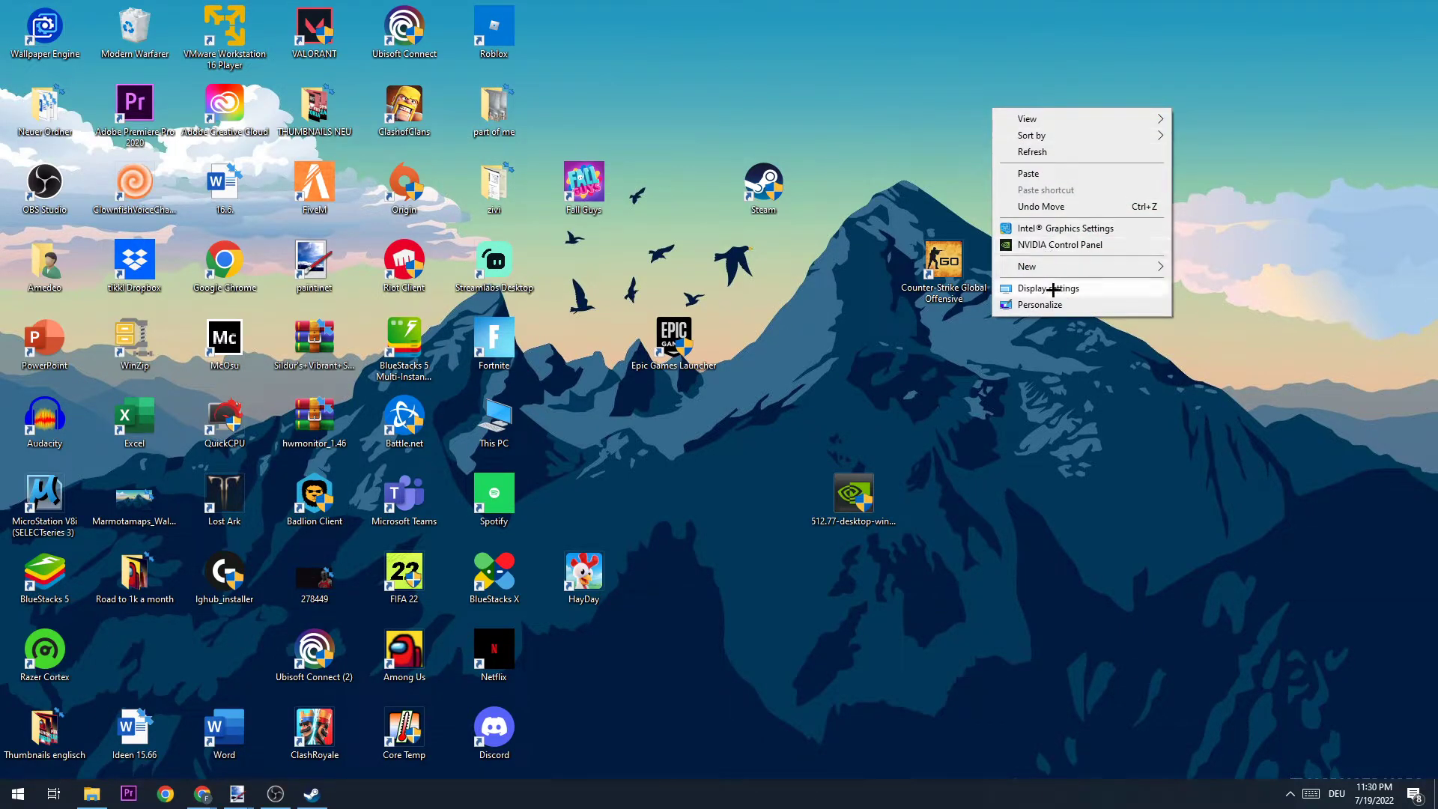
Step: Confirm Display settings show 100% scale and 1920 × 1080 resolution, then close Settings
{"action": "left_click", "coordinate": [1048, 289]}
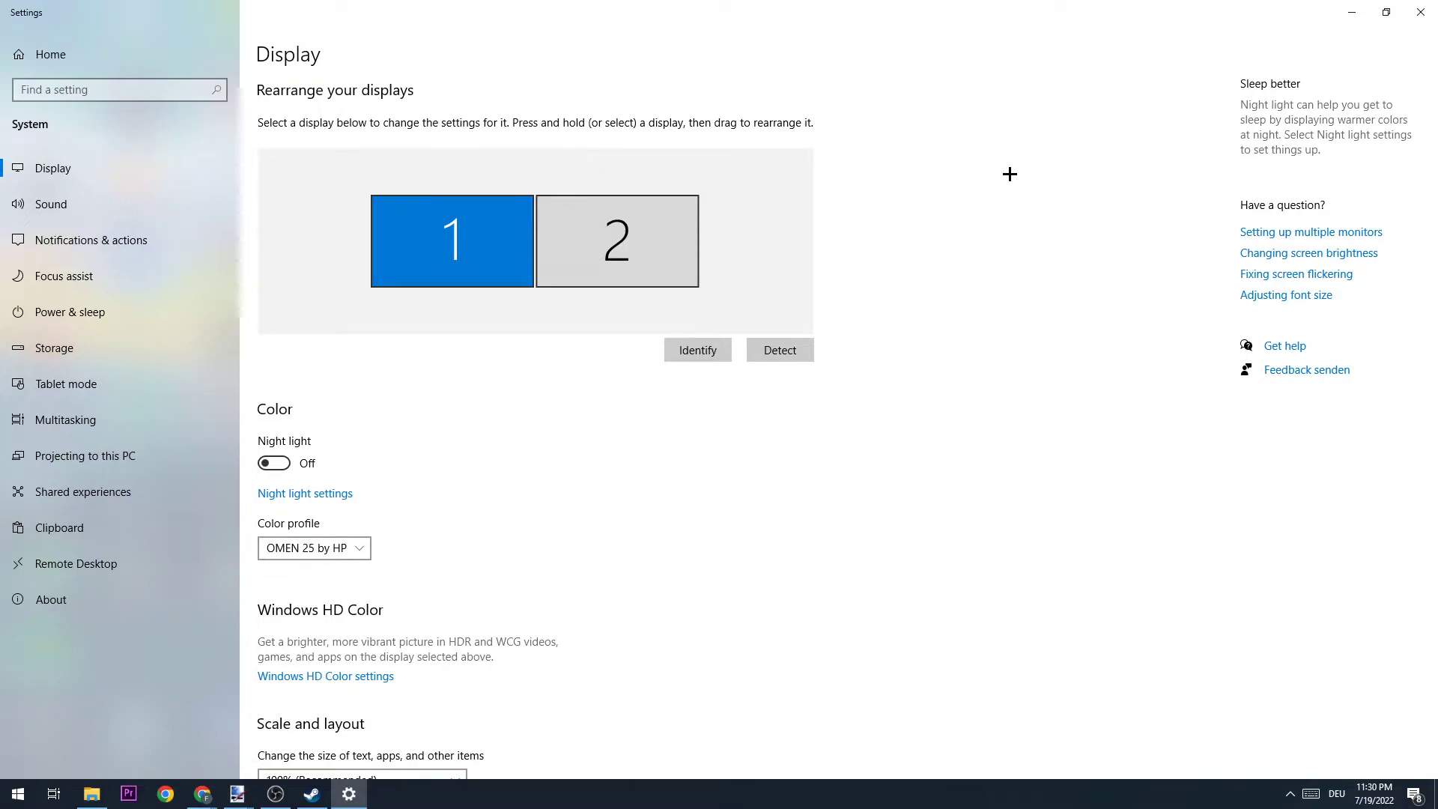
{"action": "scroll", "scroll_direction": "down", "scroll_amount": 3}
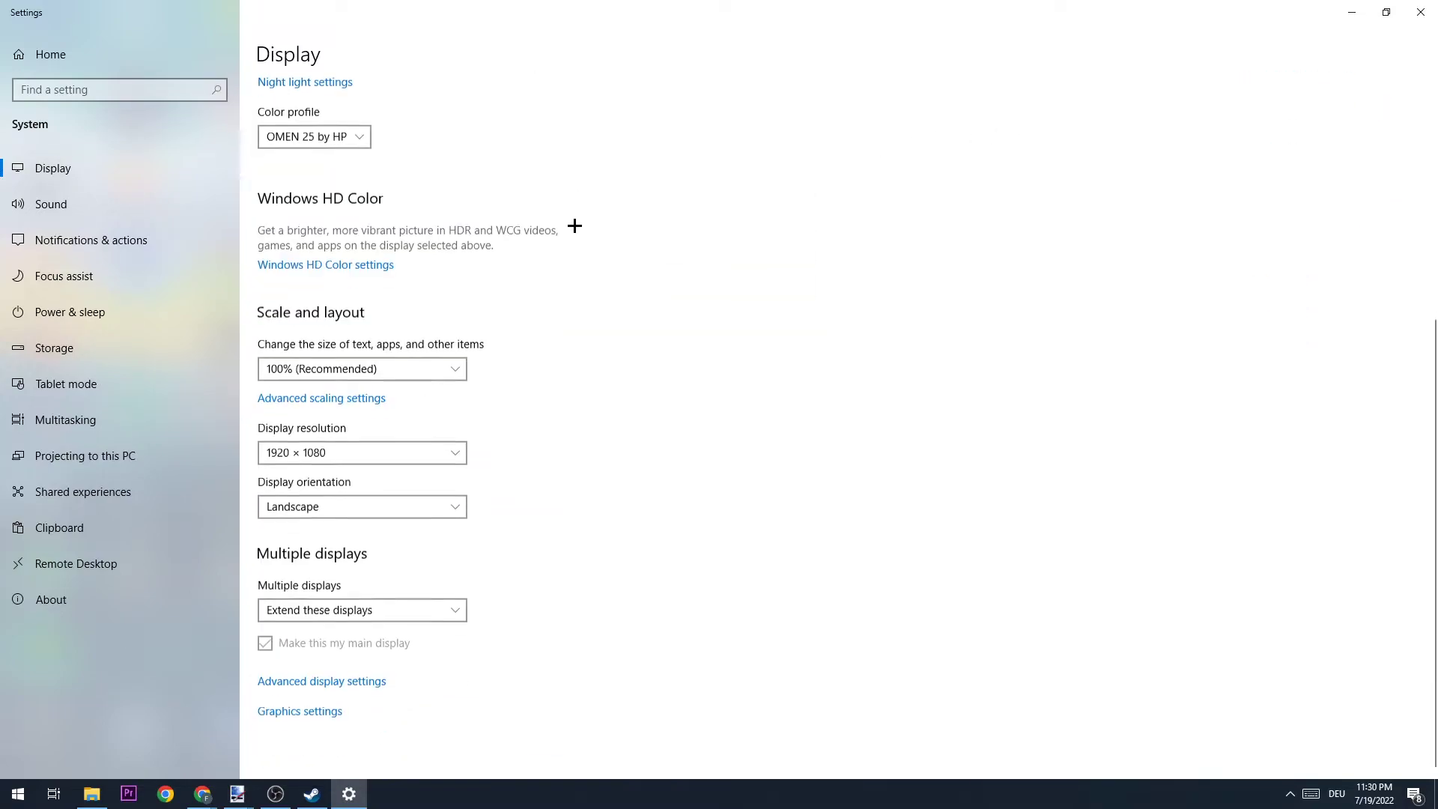
{"action": "mouse_move", "coordinate": [368, 364]}
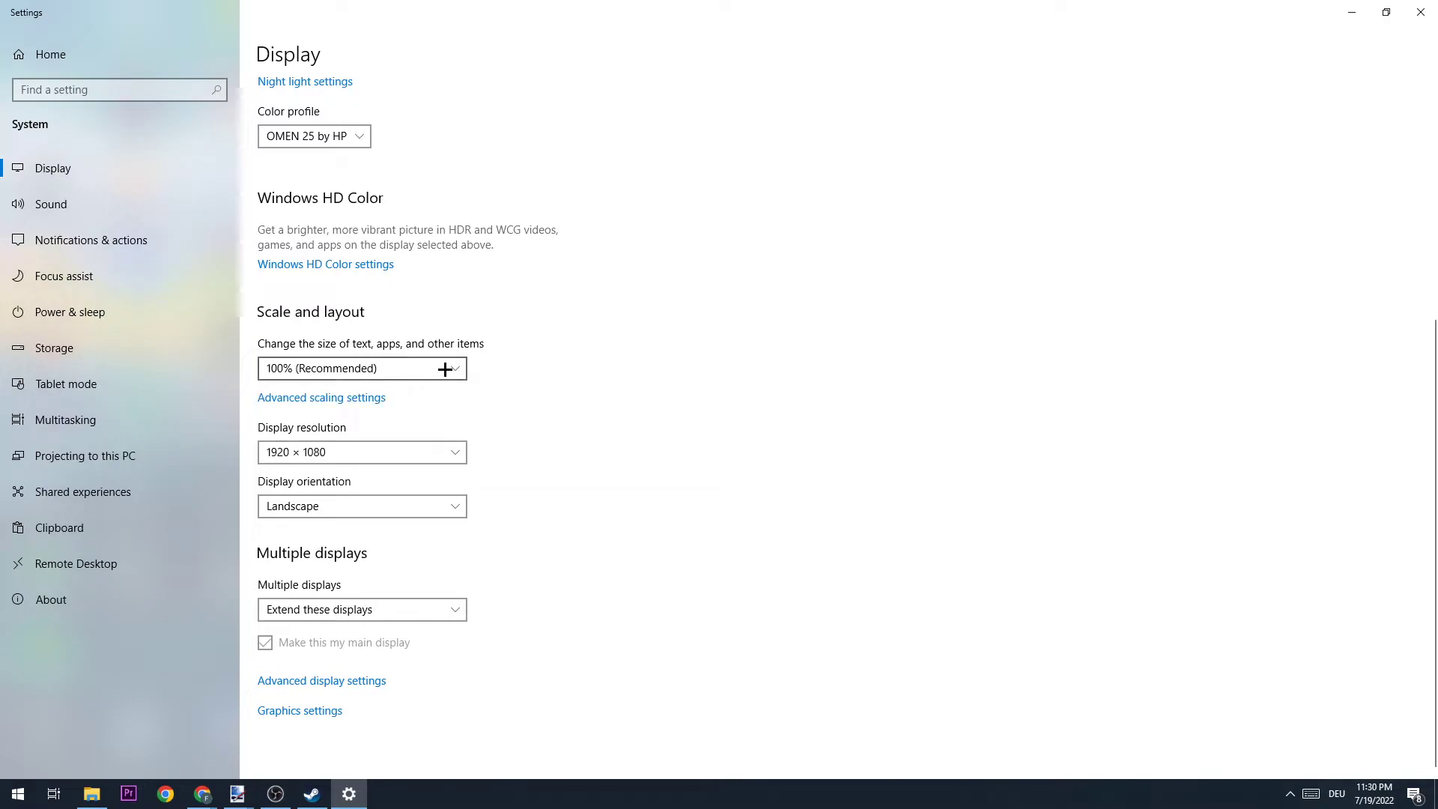
{"action": "mouse_move", "coordinate": [521, 329]}
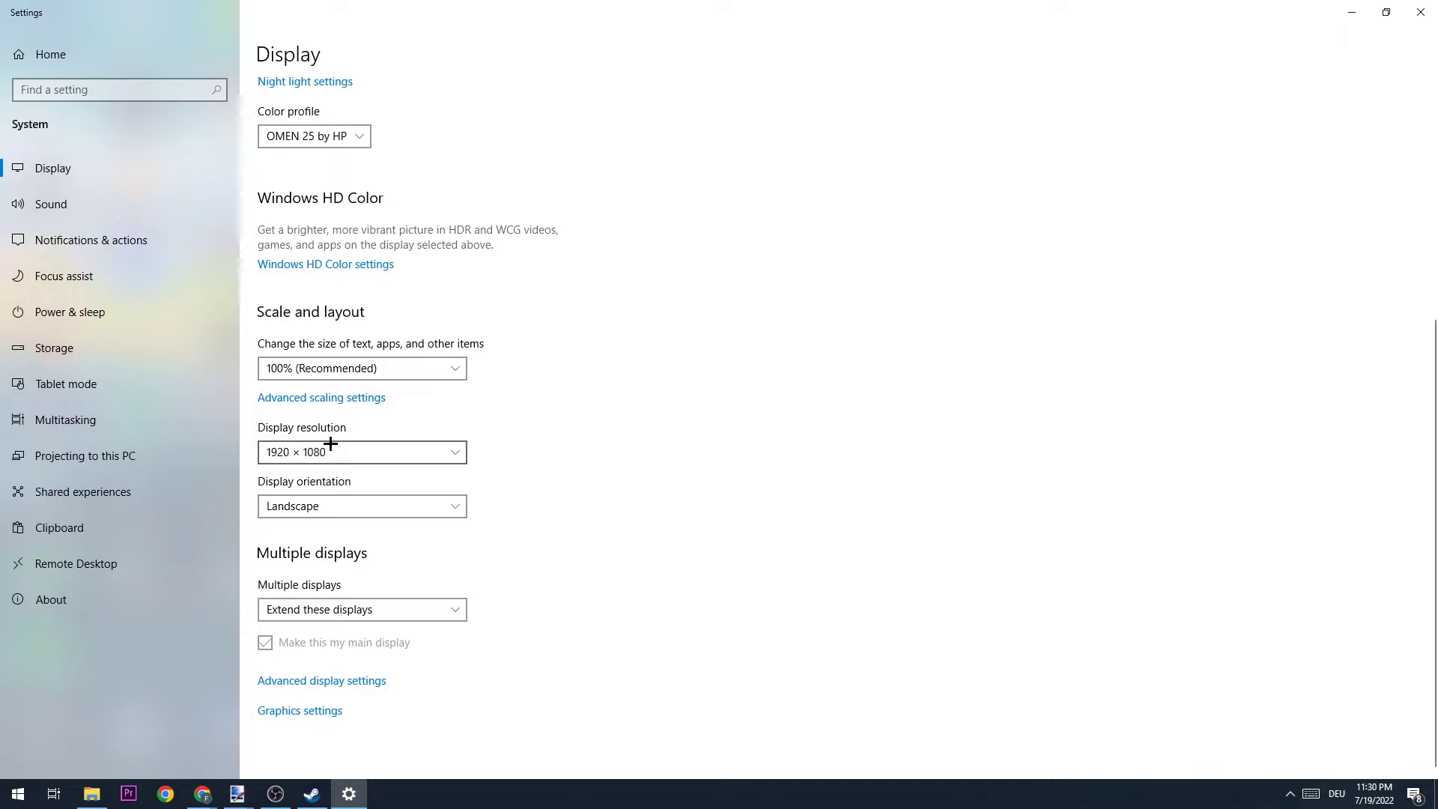
{"action": "mouse_move", "coordinate": [348, 438]}
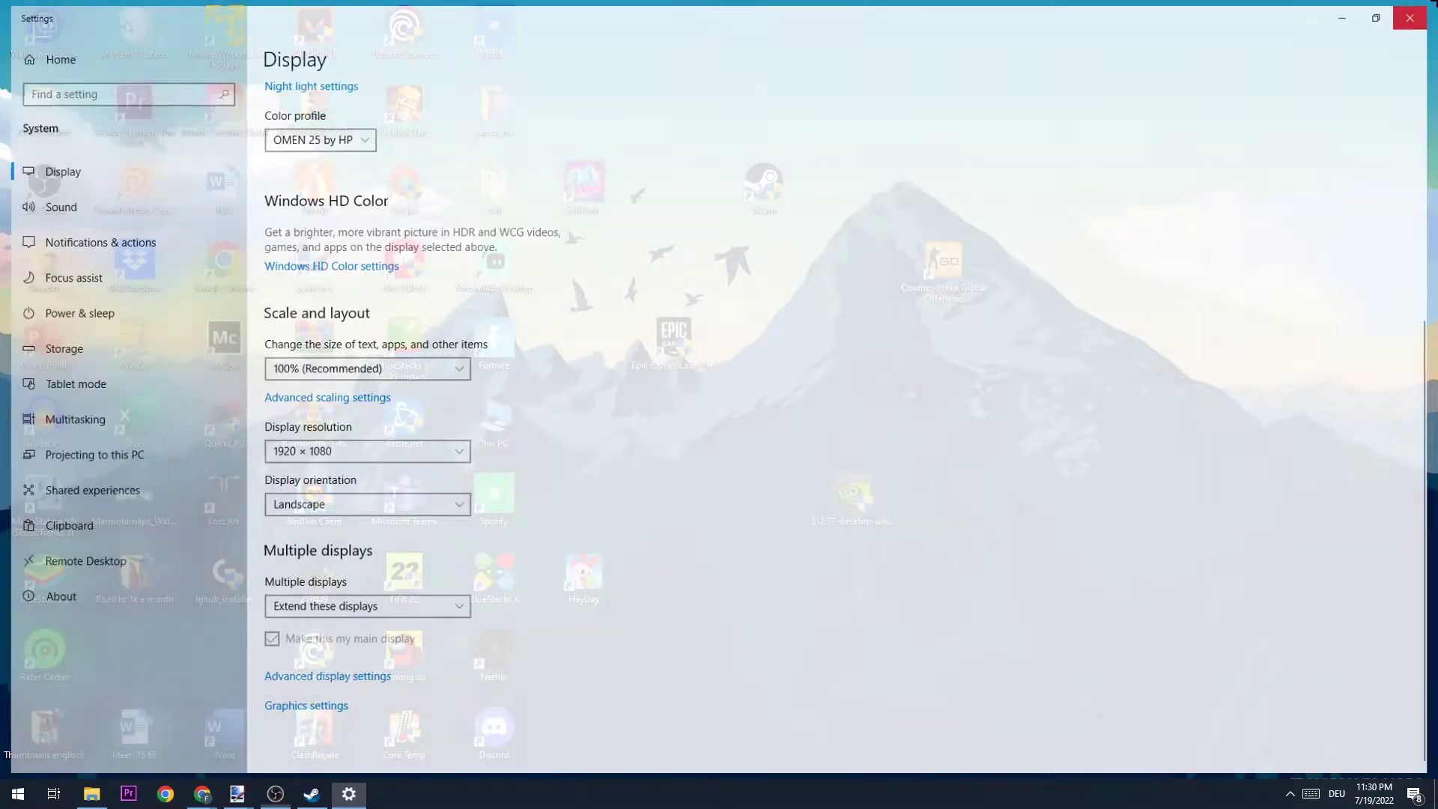
{"action": "left_click", "coordinate": [1407, 18]}
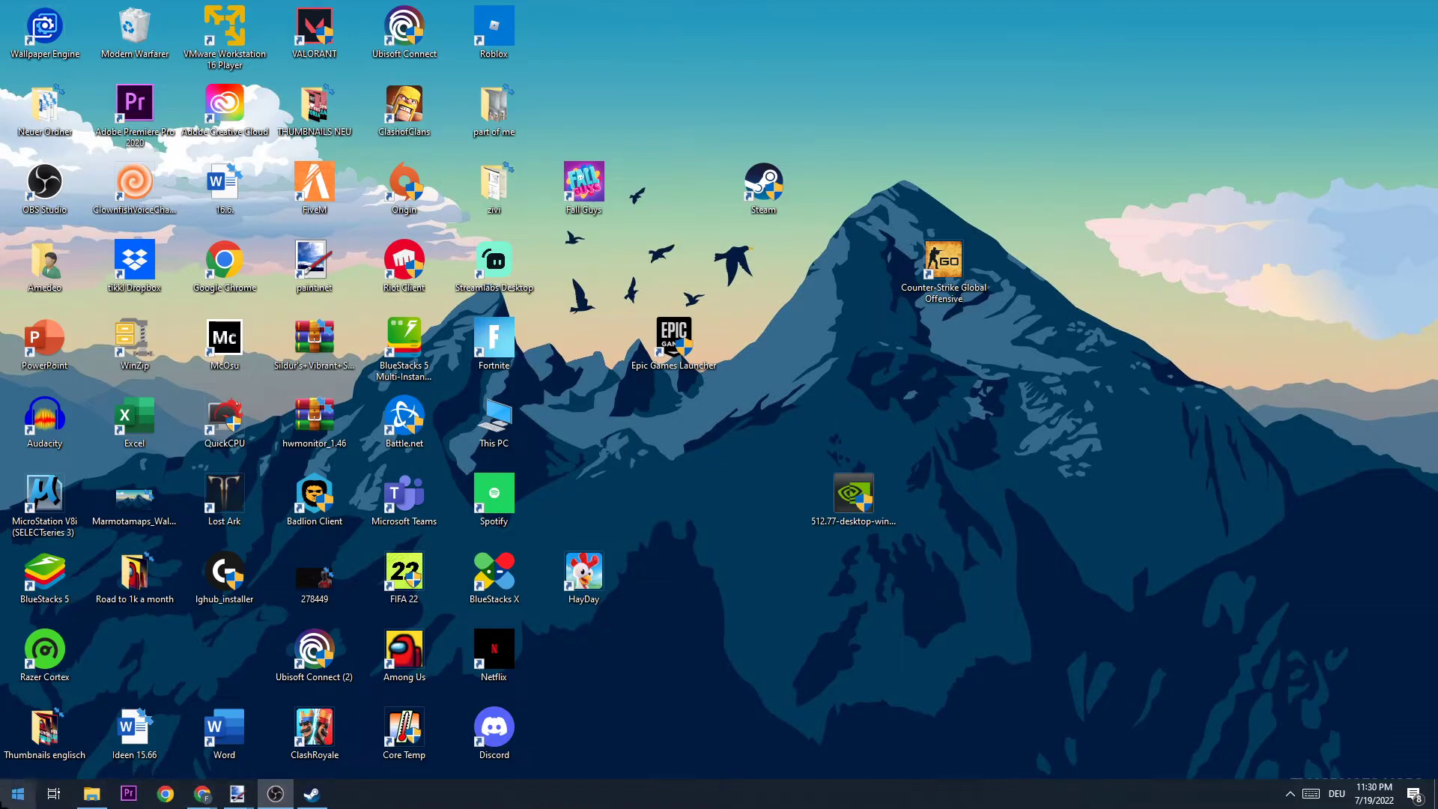
Step: Reach the Windows Update page via Settings > Update & Security, showing the device not up to date
{"action": "left_click", "coordinate": [16, 794]}
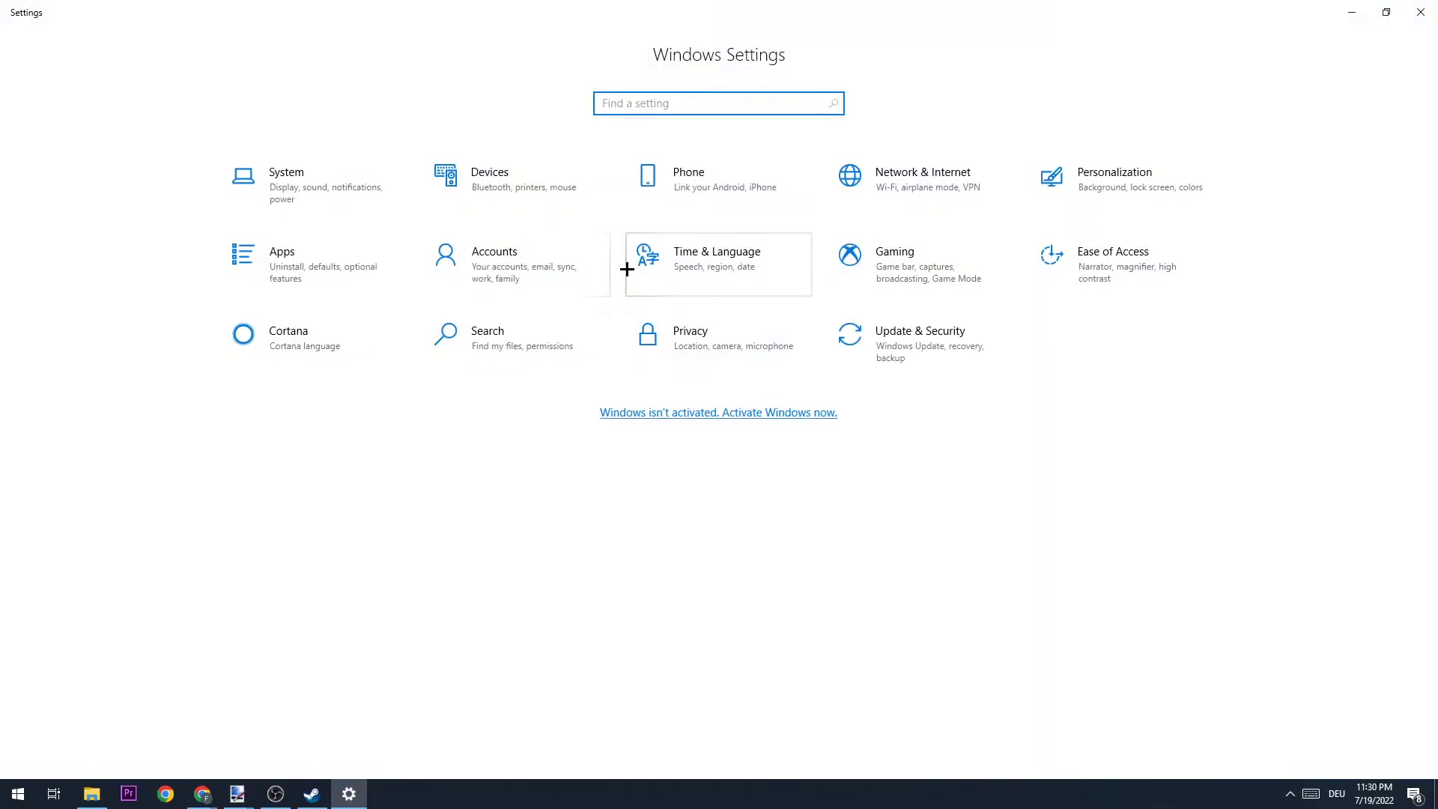
{"action": "mouse_move", "coordinate": [915, 338]}
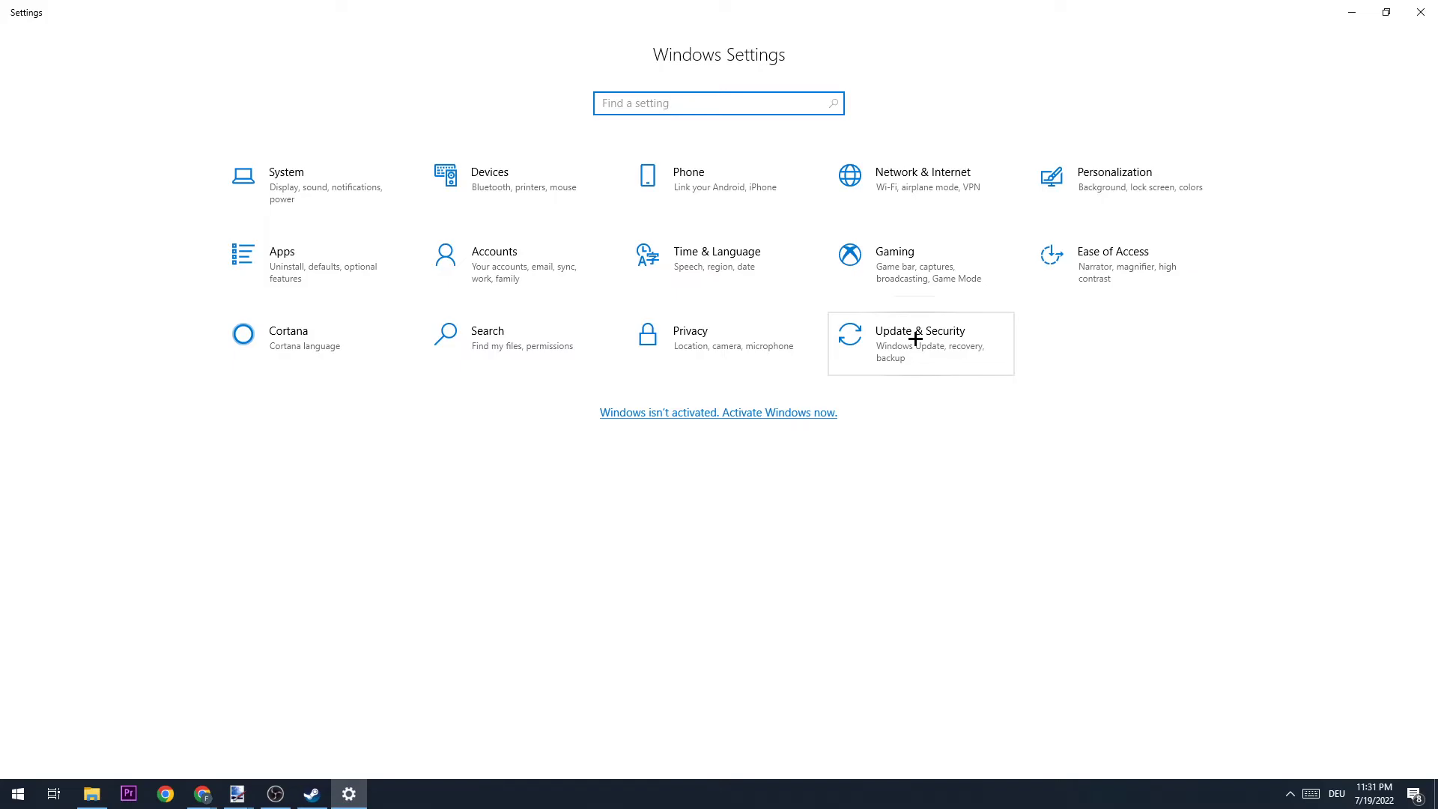
{"action": "left_click", "coordinate": [919, 338]}
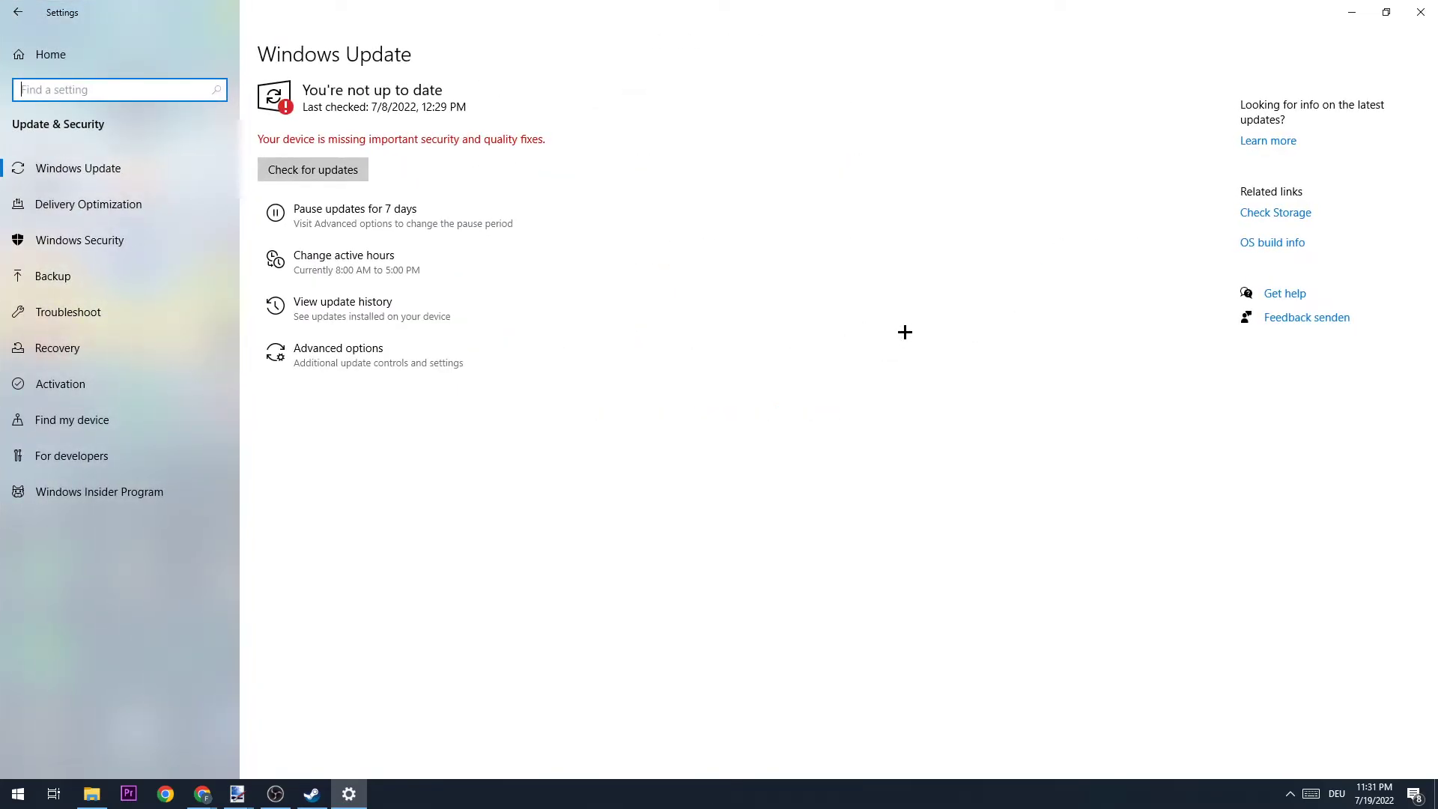
{"action": "mouse_move", "coordinate": [900, 302]}
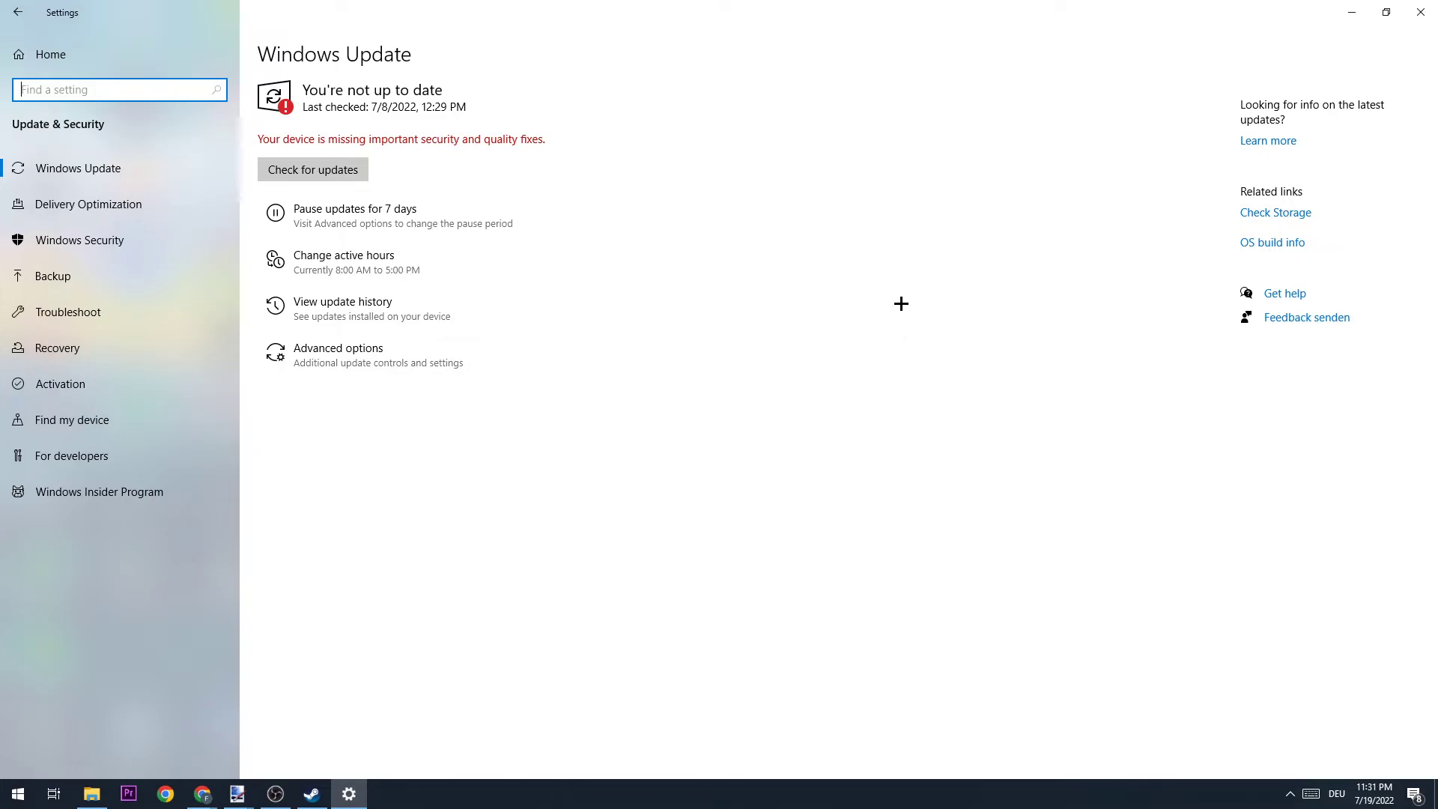
{"action": "mouse_move", "coordinate": [896, 302]}
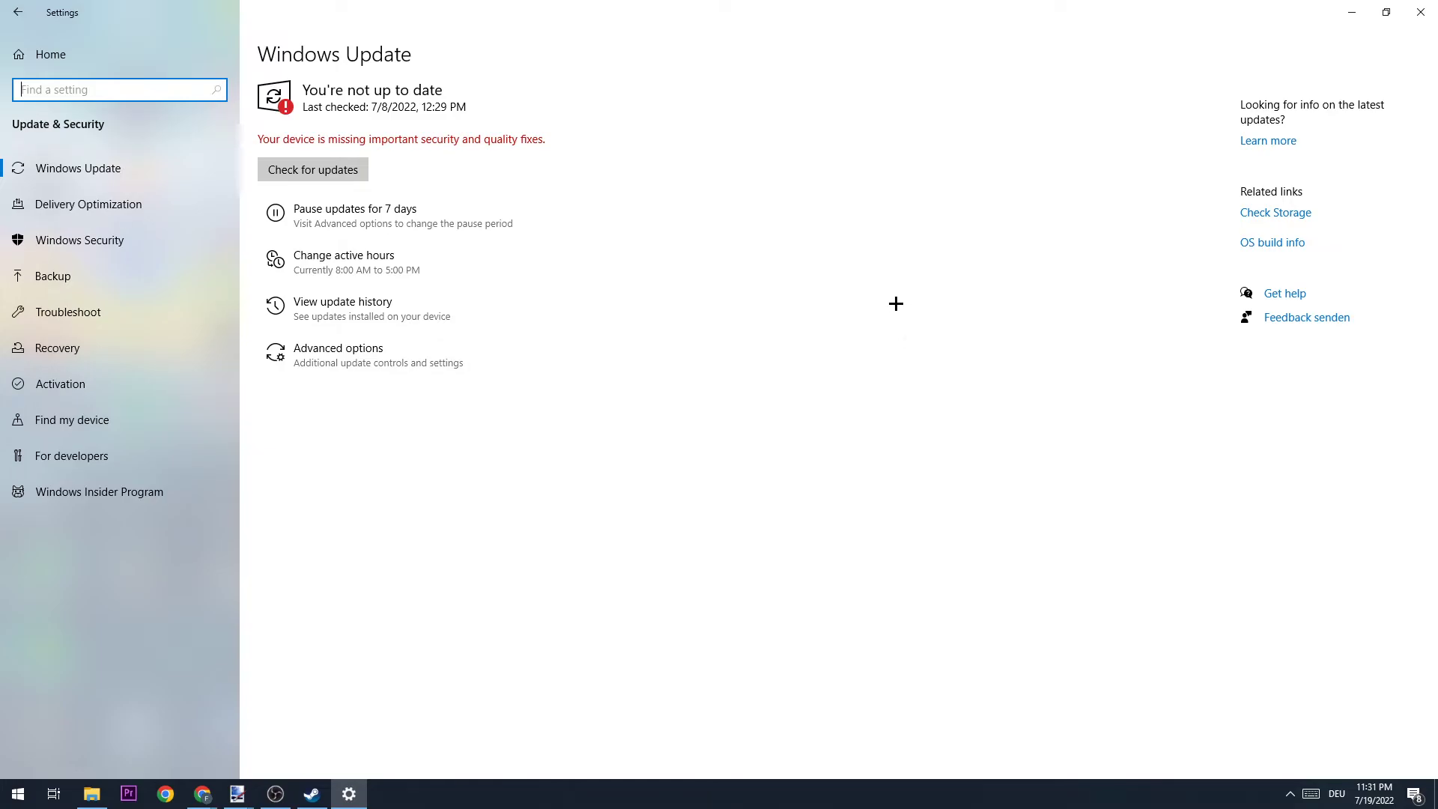
{"action": "mouse_move", "coordinate": [859, 287]}
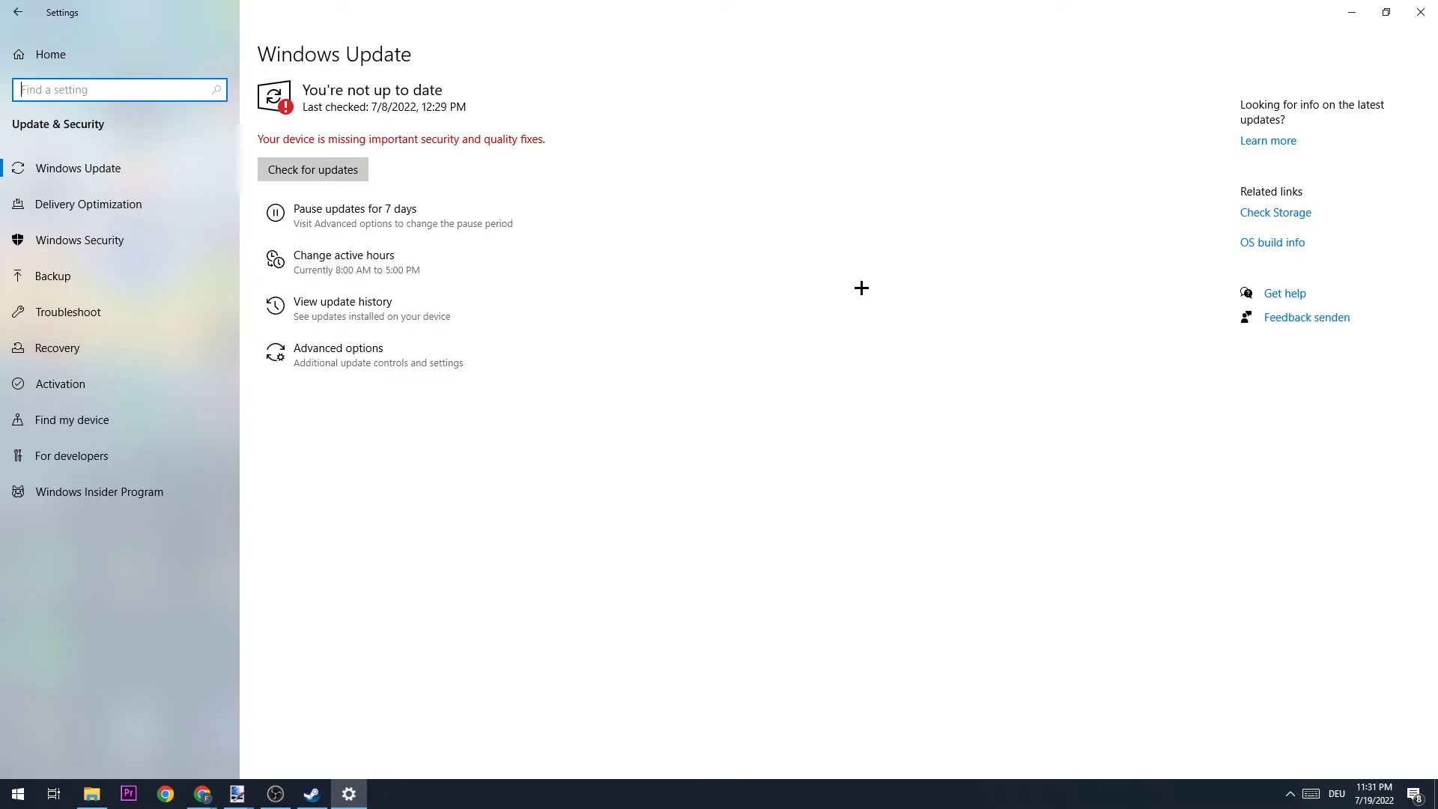
{"action": "mouse_move", "coordinate": [1418, 15]}
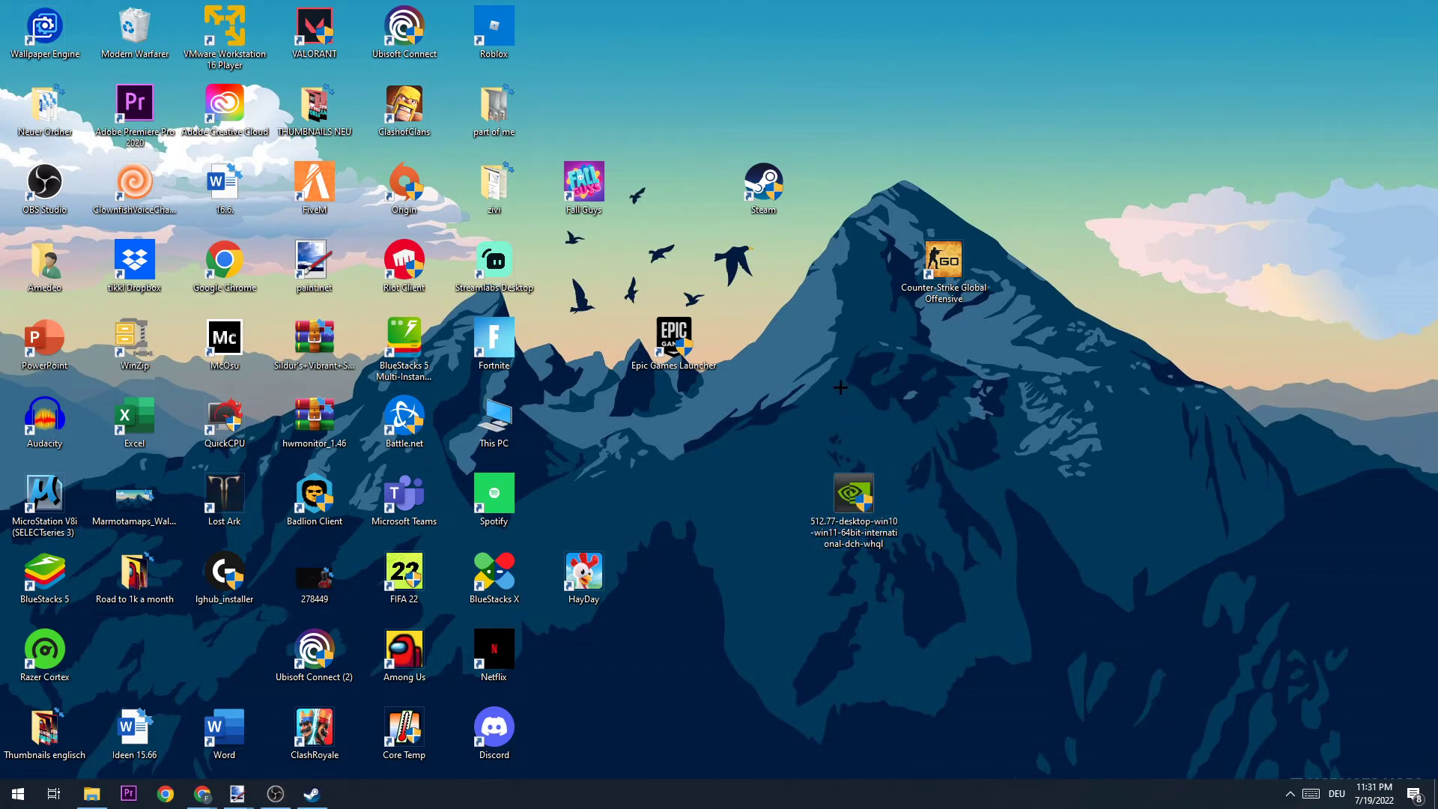
{"action": "mouse_move", "coordinate": [817, 376]}
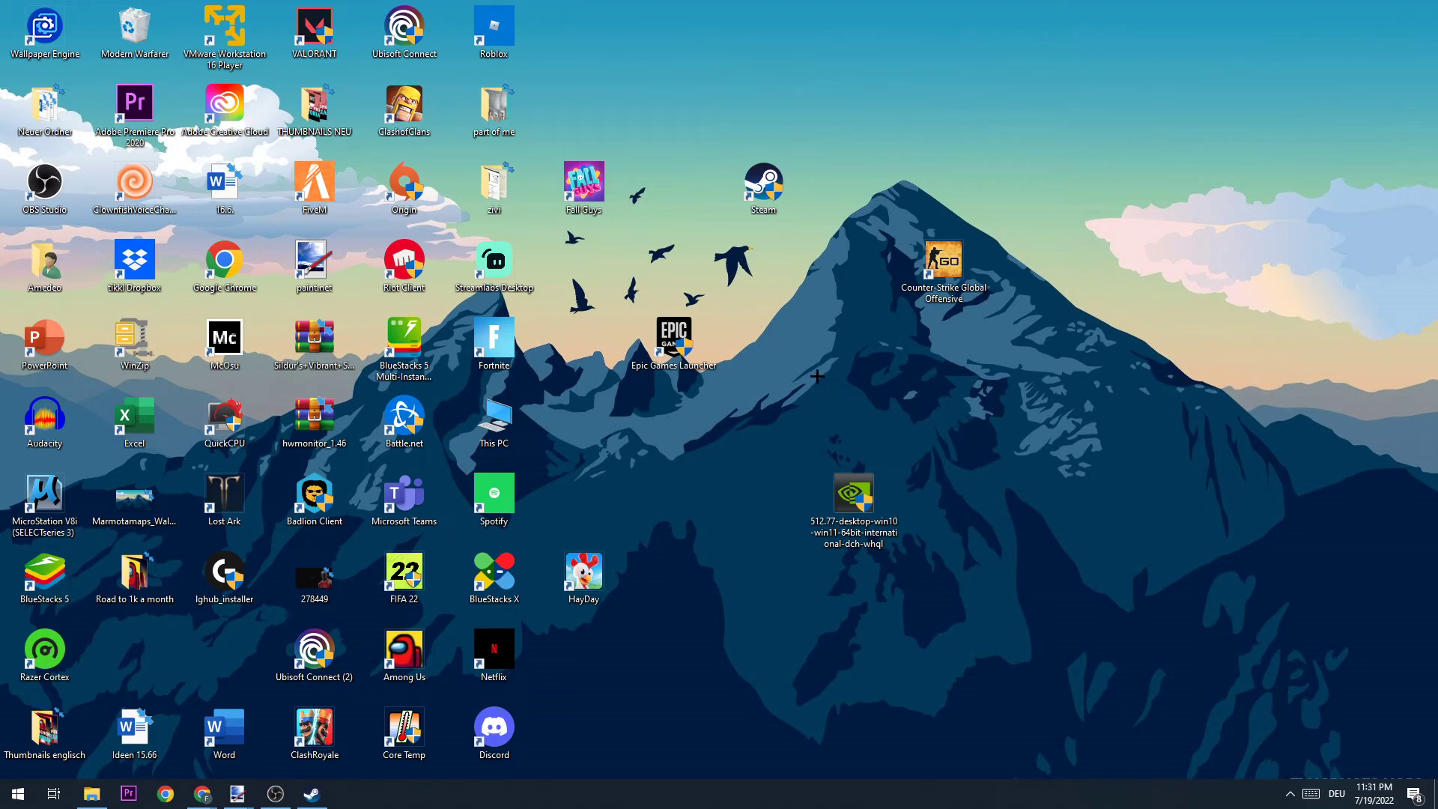
{"action": "mouse_move", "coordinate": [804, 328]}
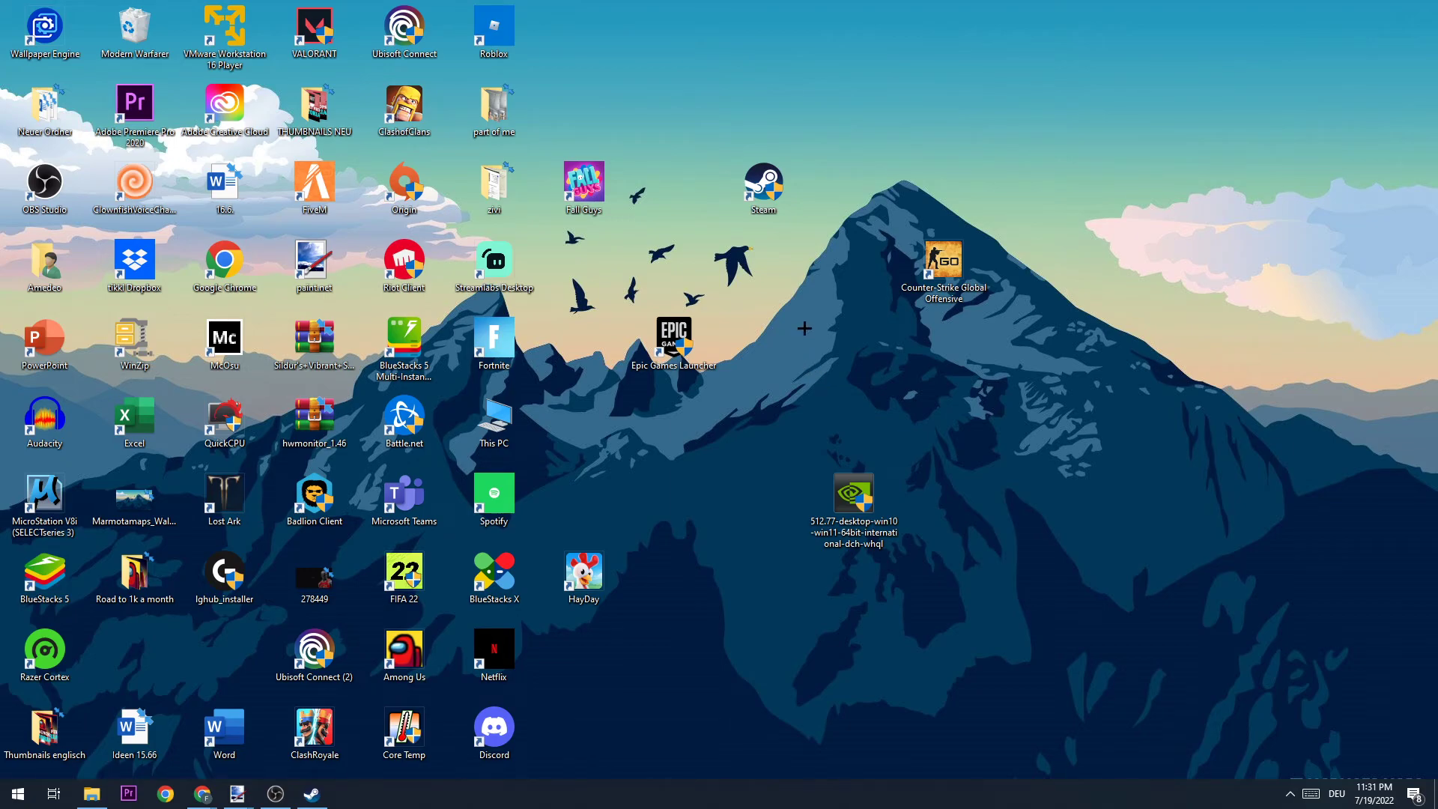
{"action": "mouse_move", "coordinate": [783, 400]}
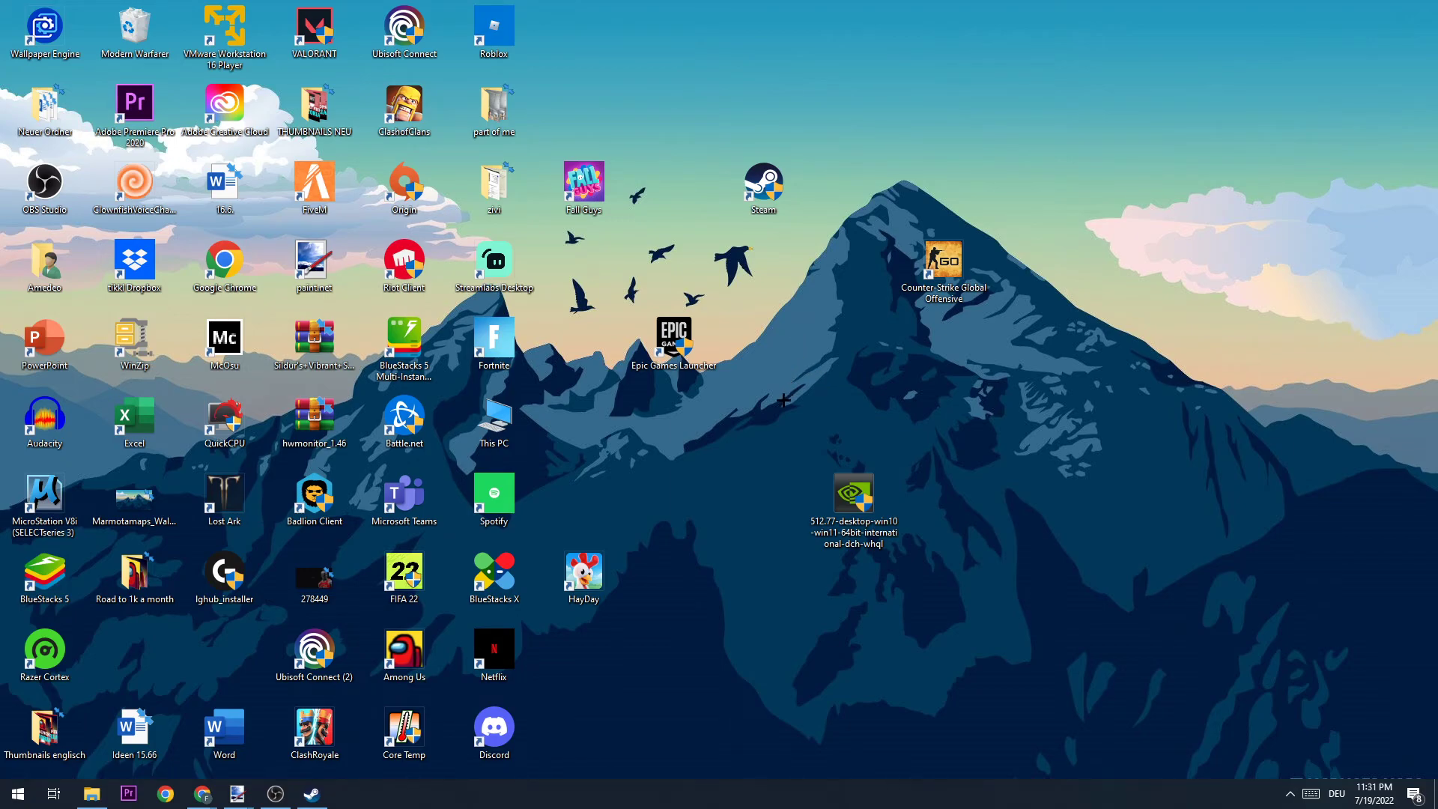
{"action": "mouse_move", "coordinate": [749, 394]}
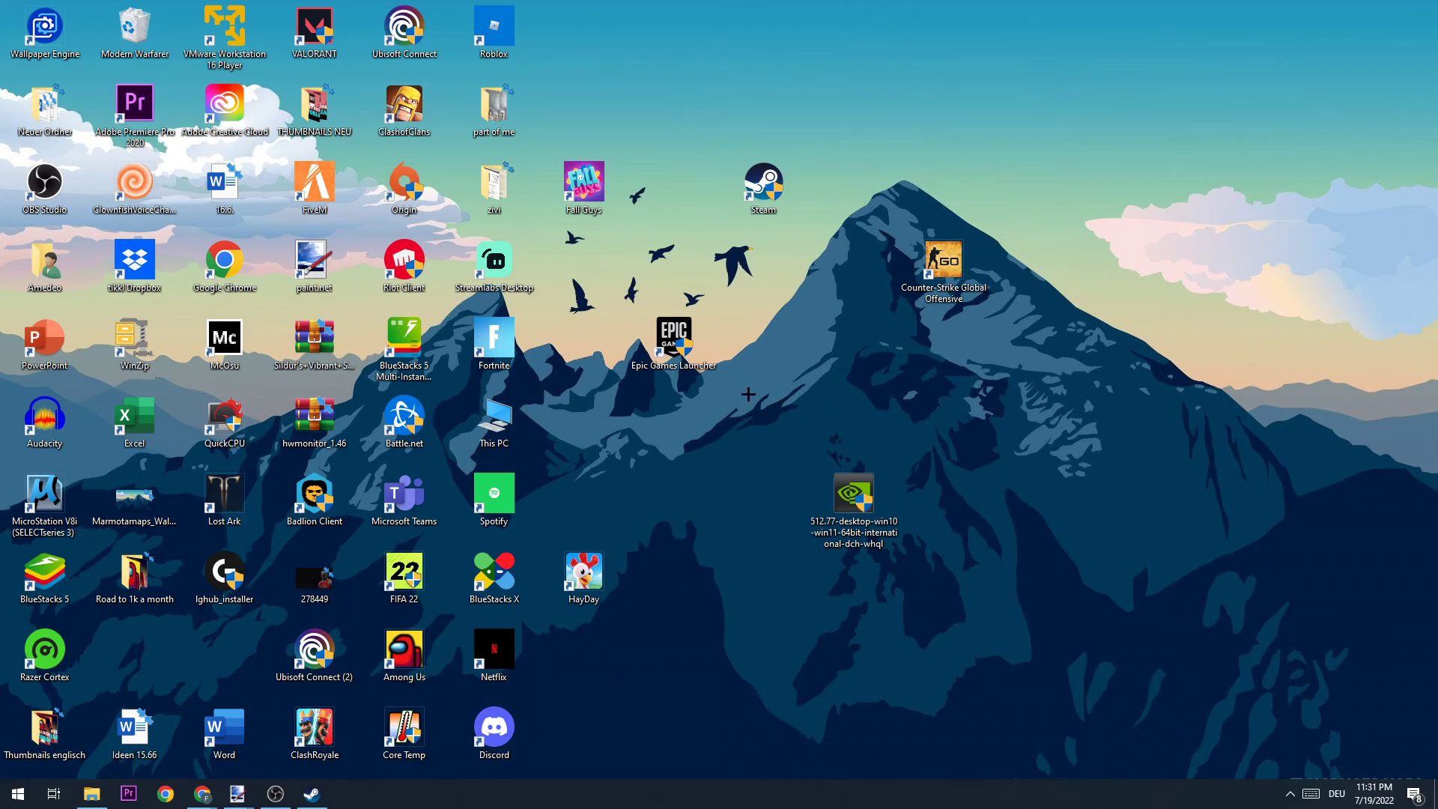
{"action": "mouse_move", "coordinate": [701, 361]}
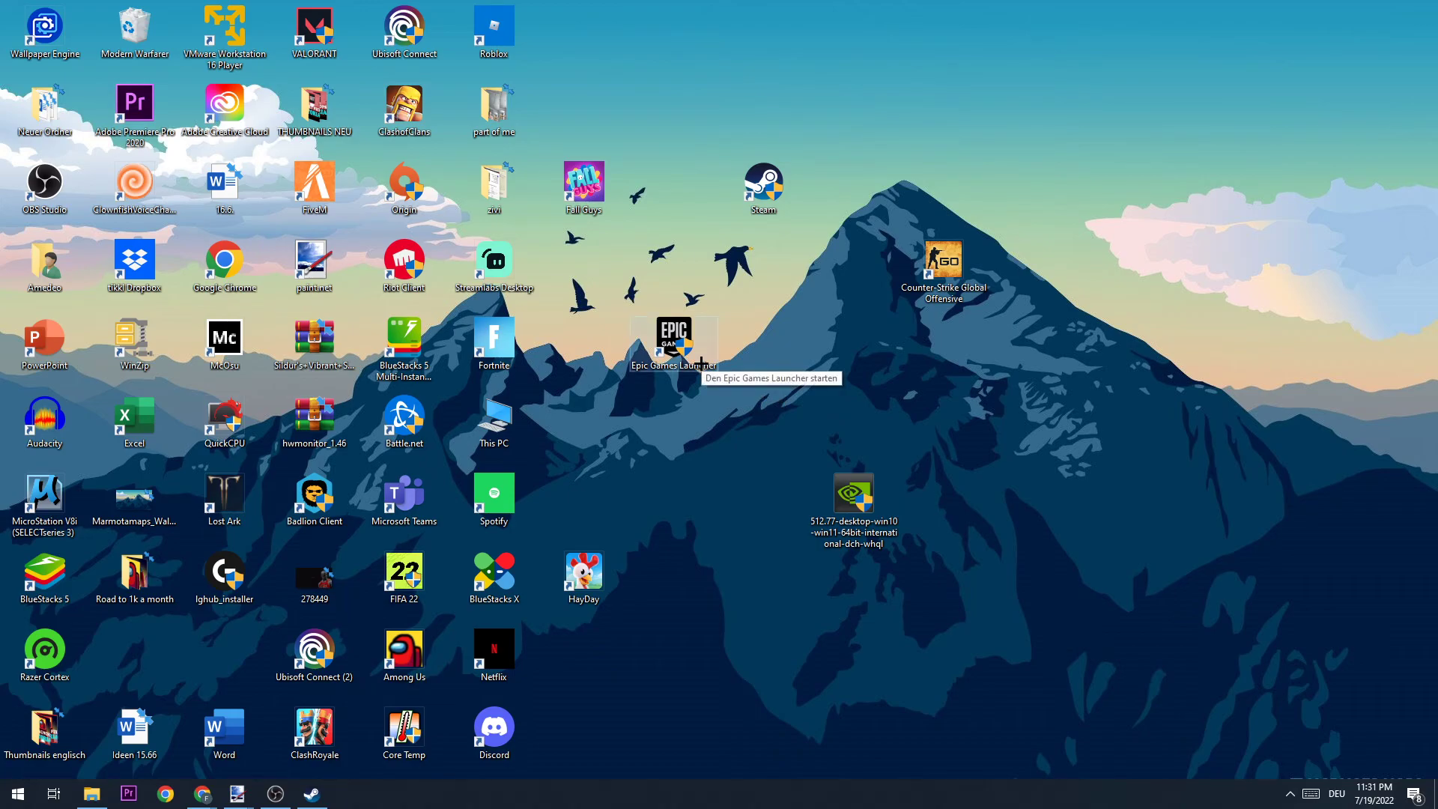